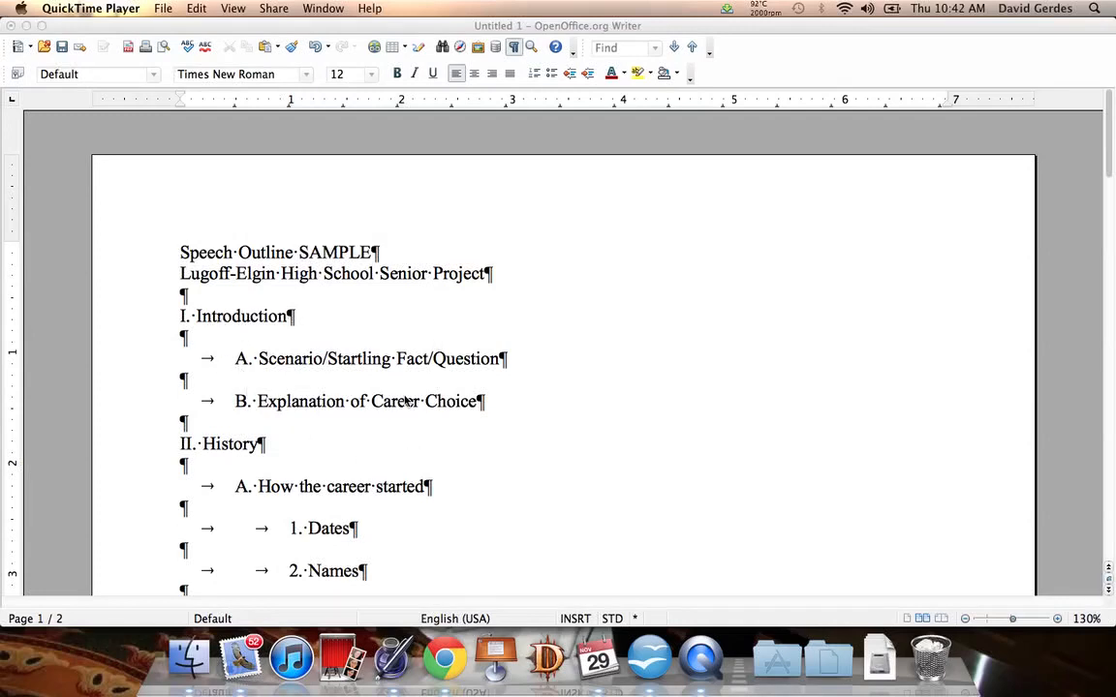
mouse_move(441, 673)
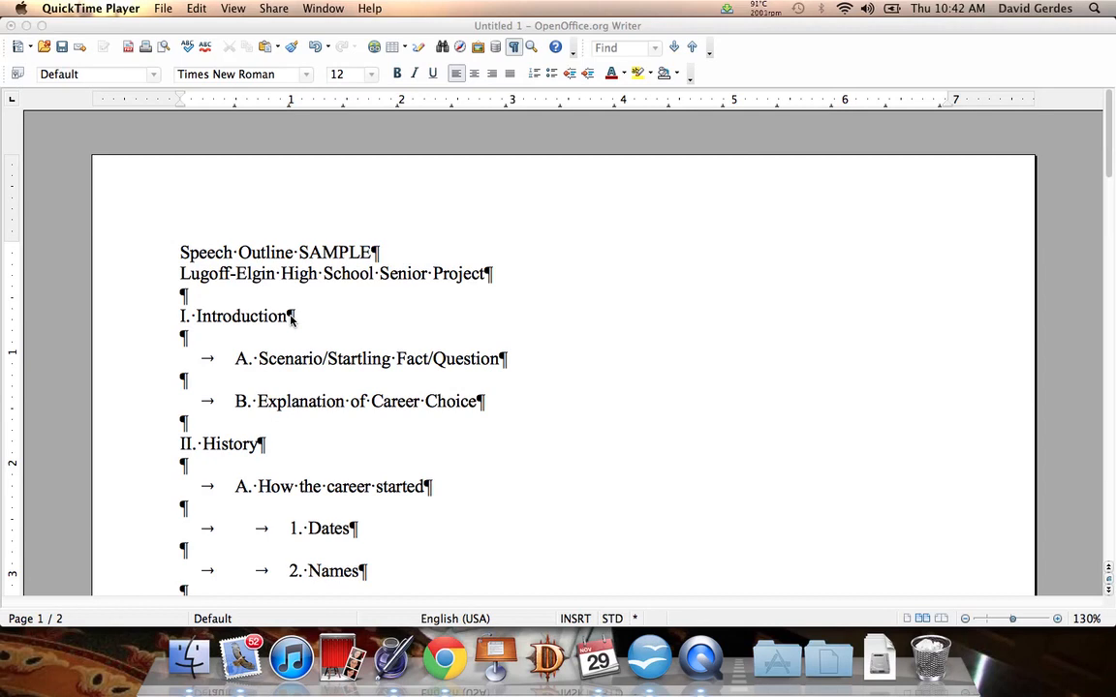
mouse_move(405, 372)
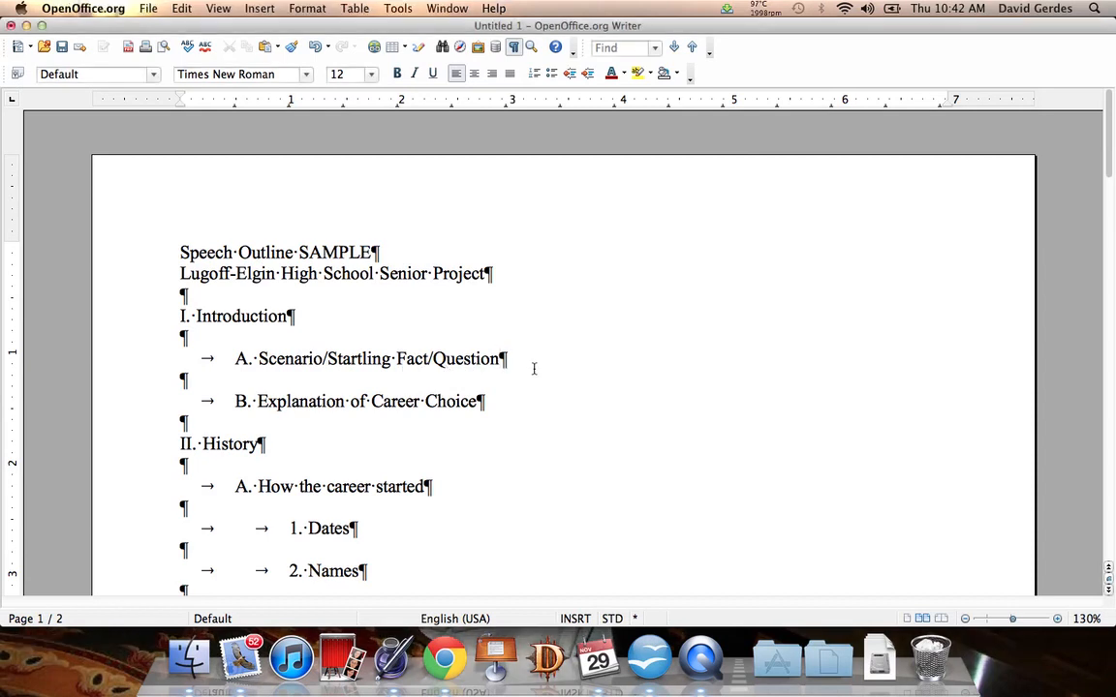
mouse_move(587, 448)
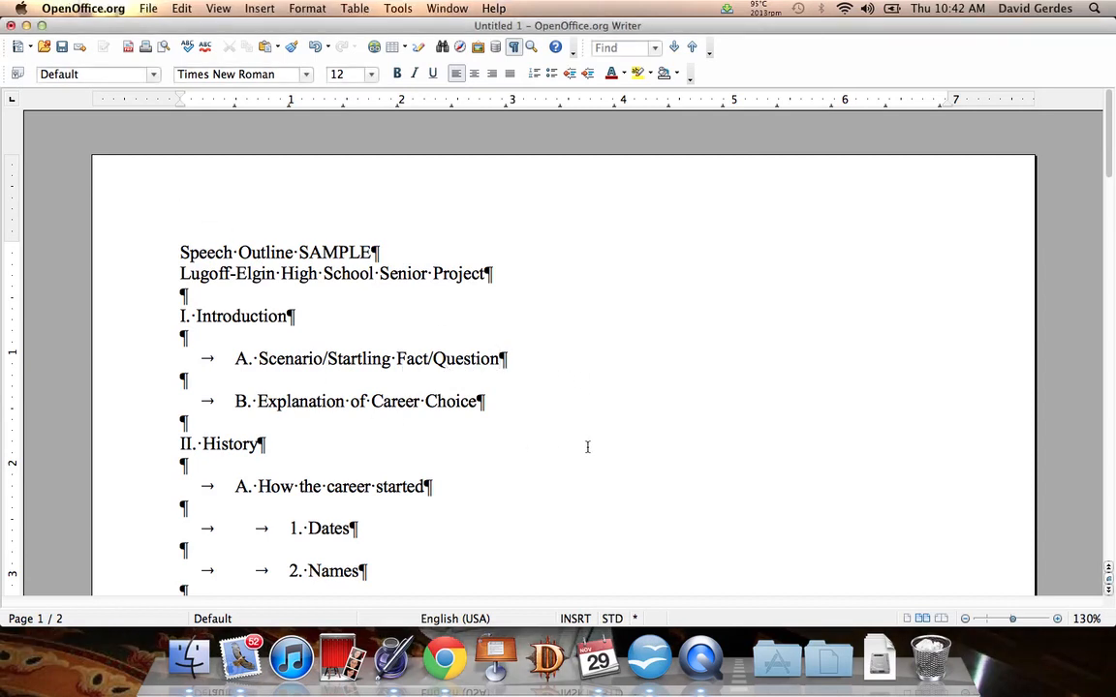
mouse_move(596, 442)
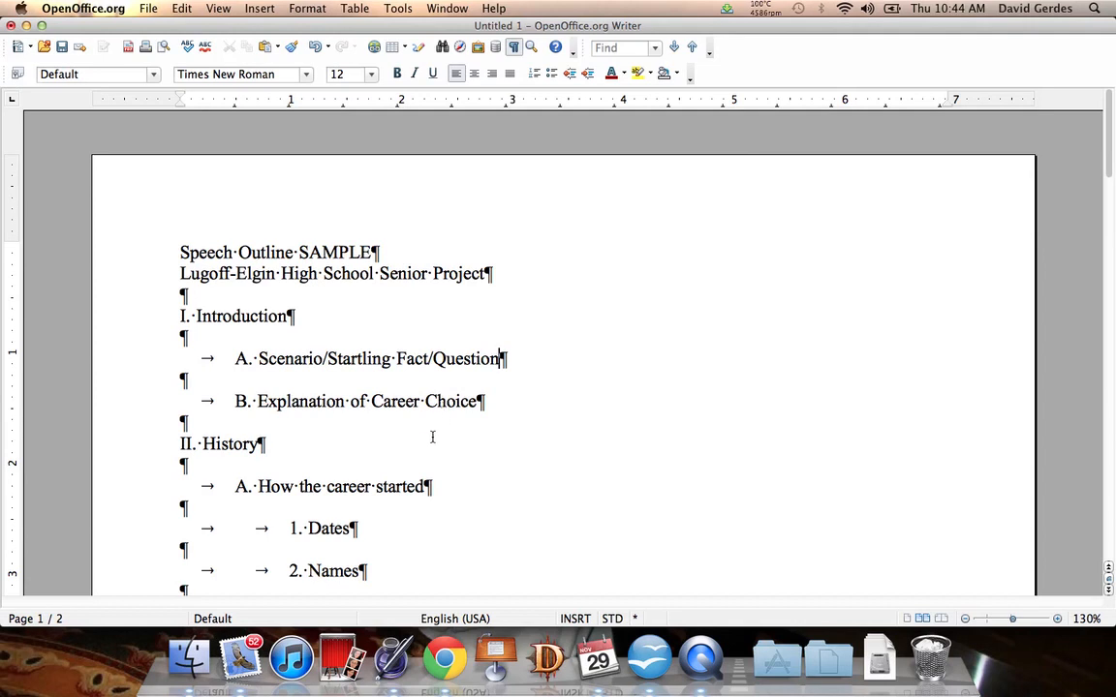
Scroll to Section III's Educational Requirements points A–C and save the speech outline
scroll("down", 3)
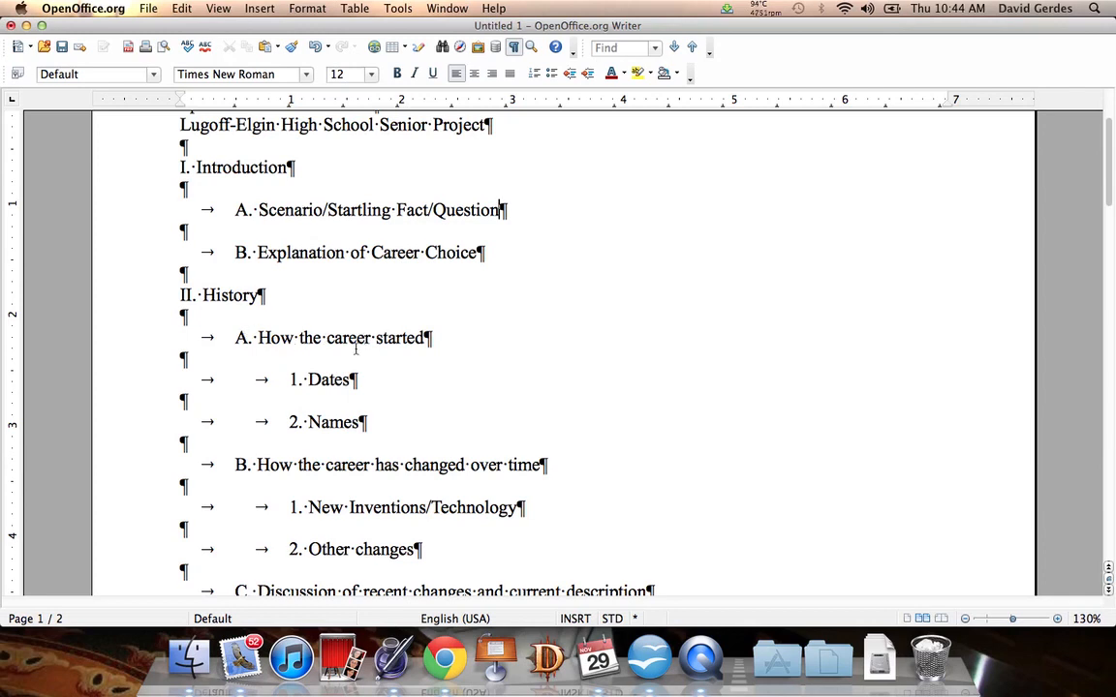
mouse_move(335, 386)
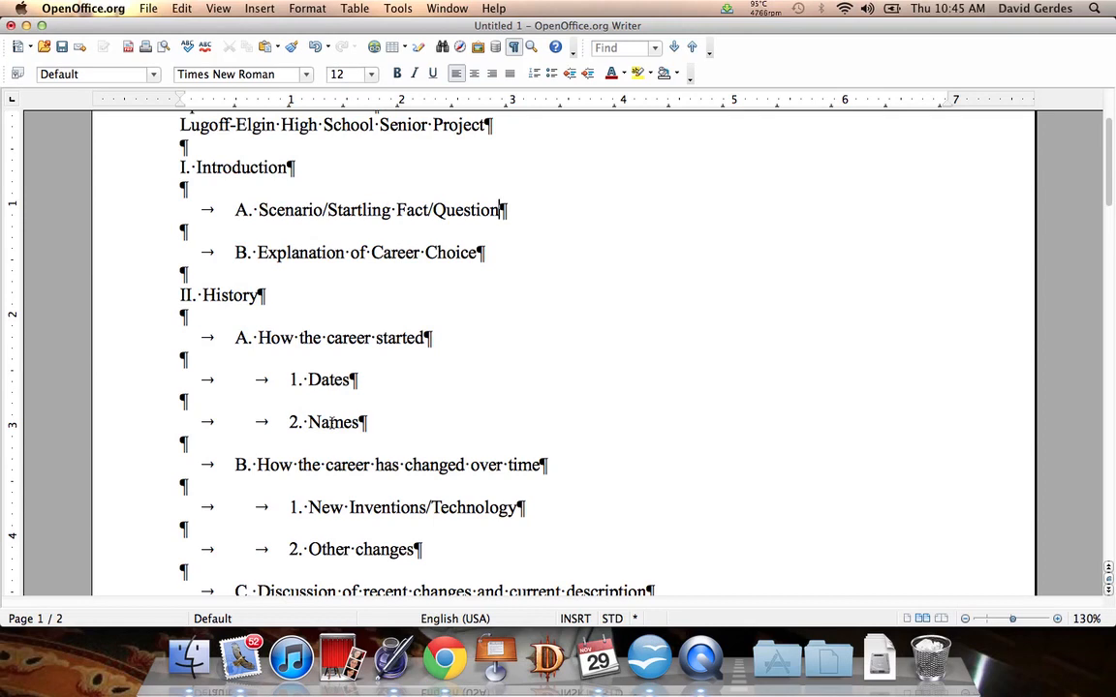
mouse_move(366, 301)
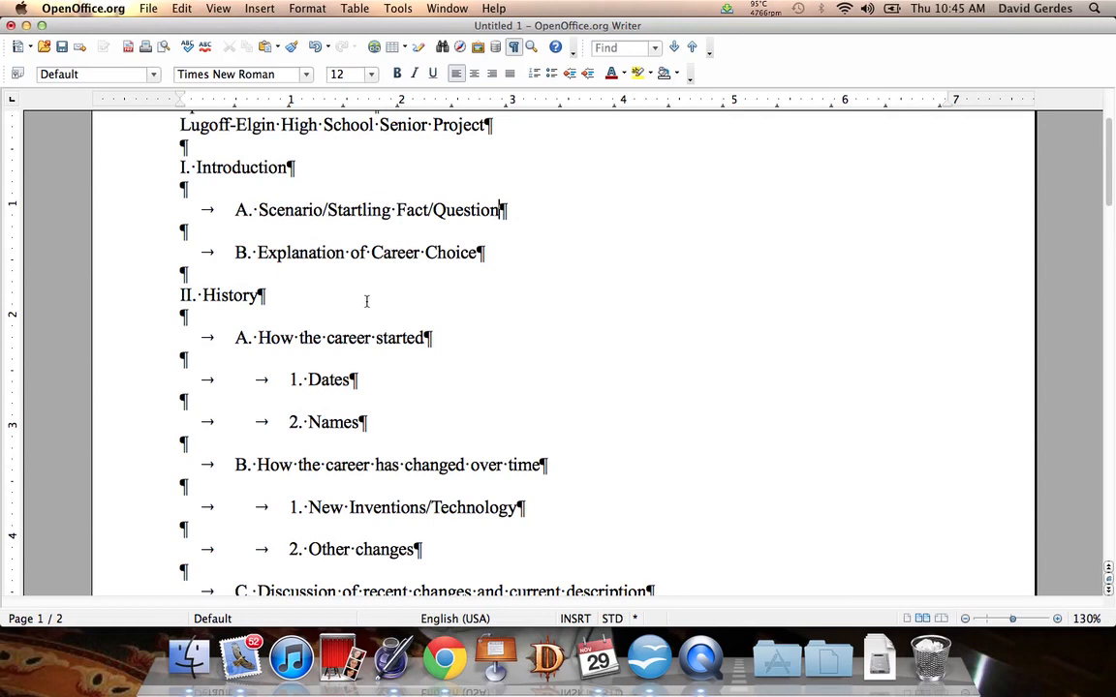
mouse_move(369, 450)
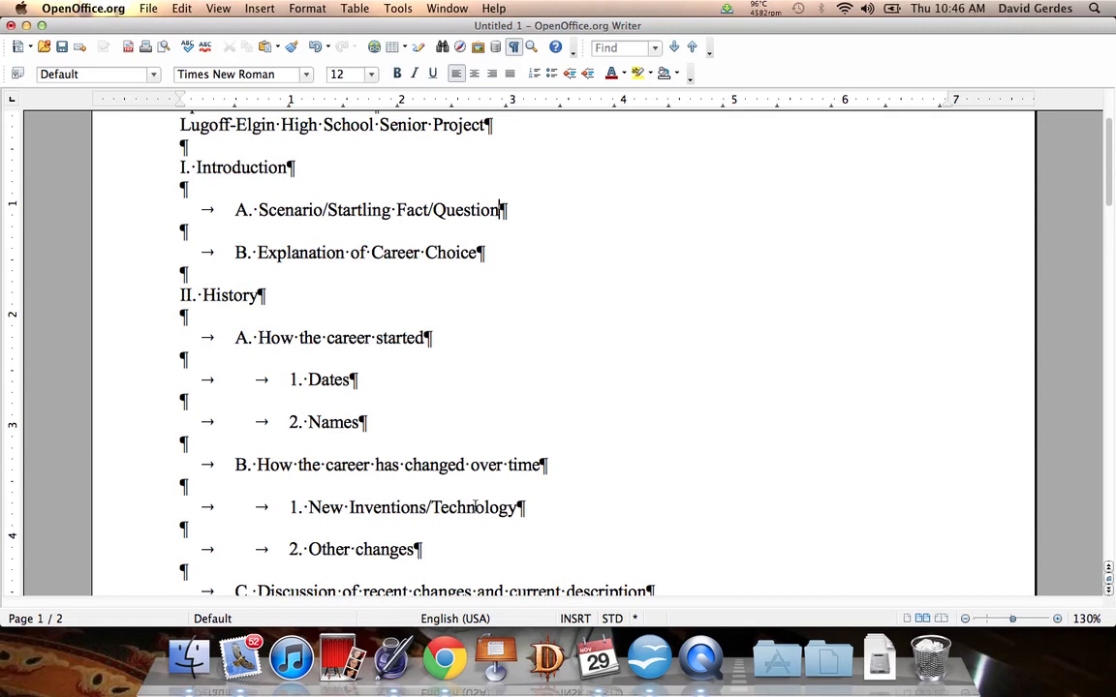
mouse_move(465, 522)
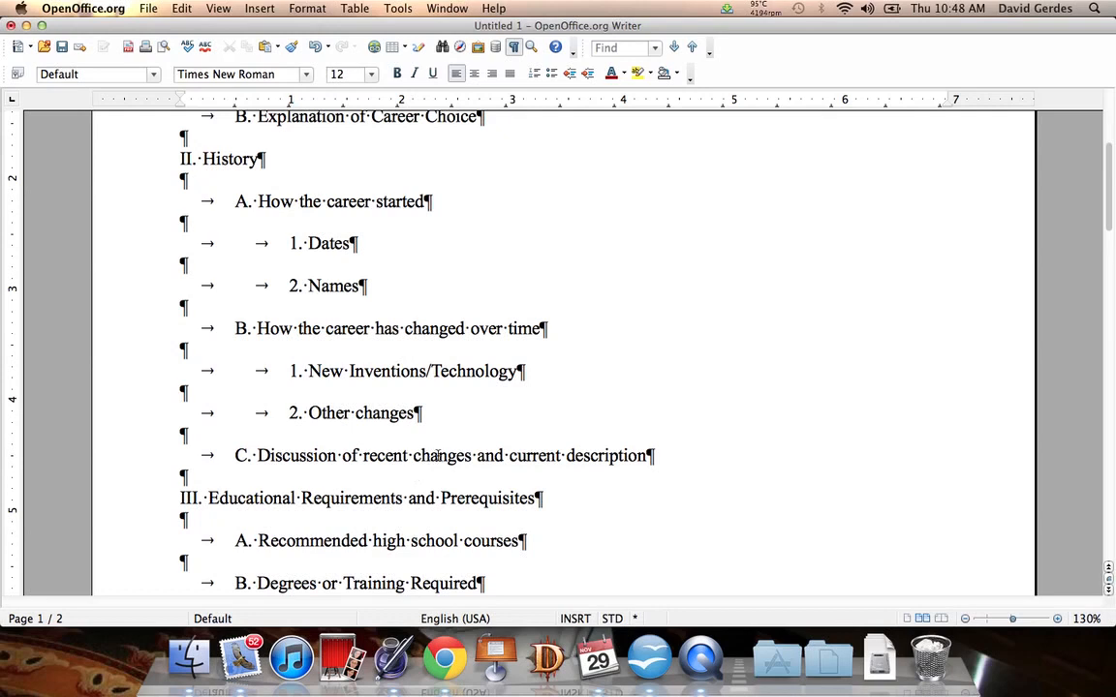
left_click(582, 540)
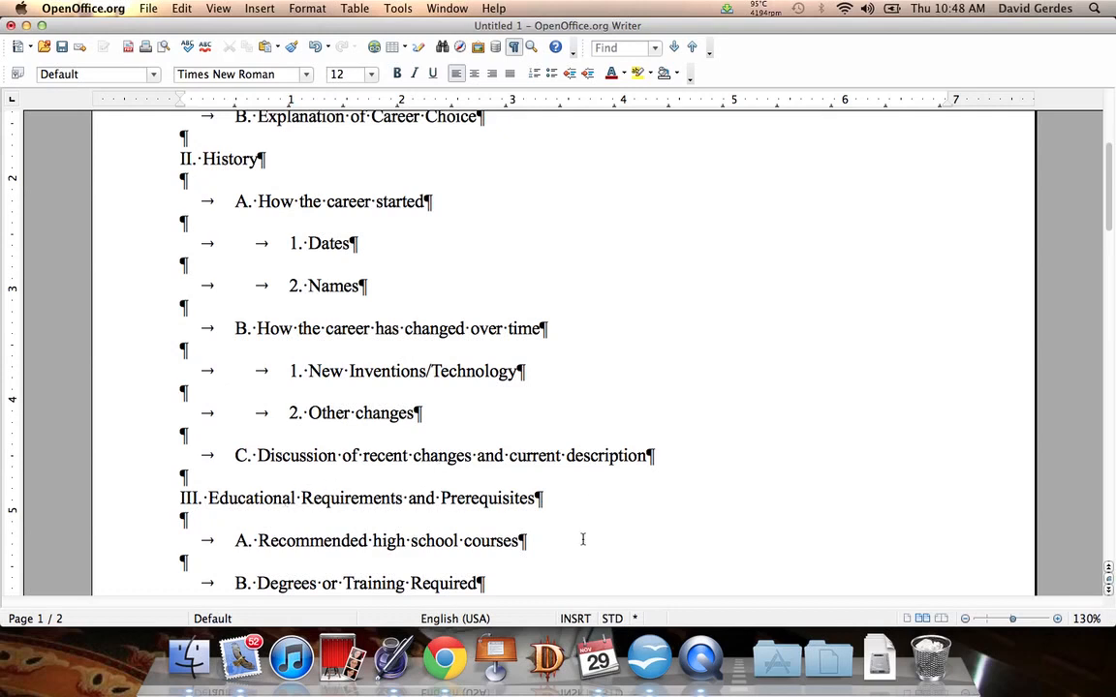
scroll("down", 3)
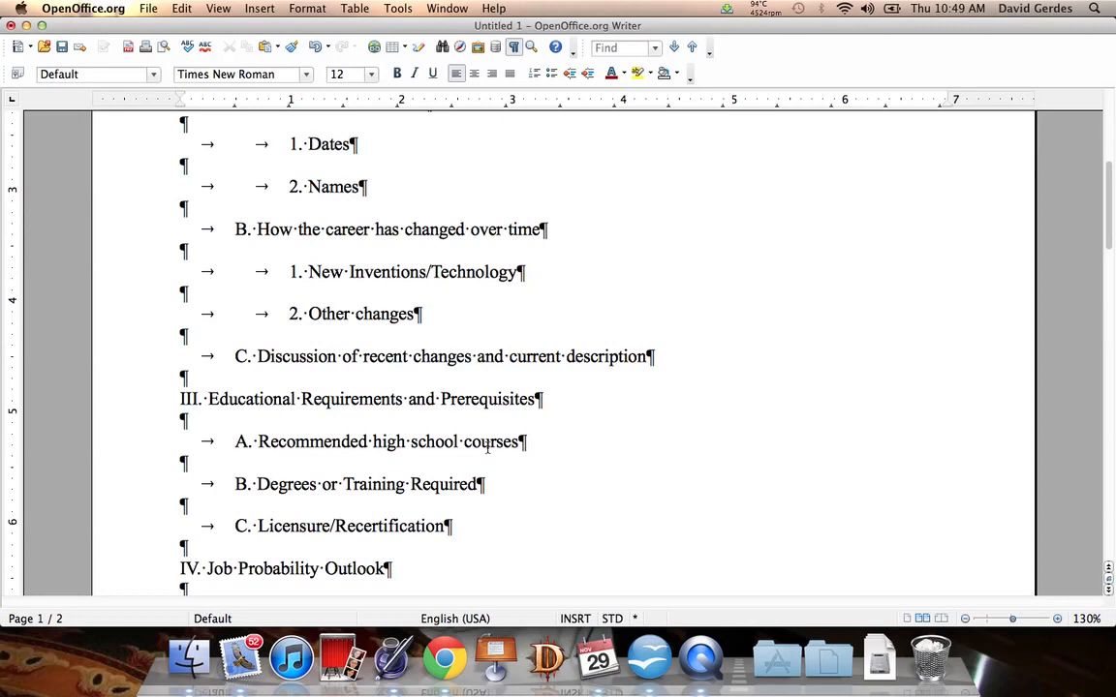
mouse_move(471, 441)
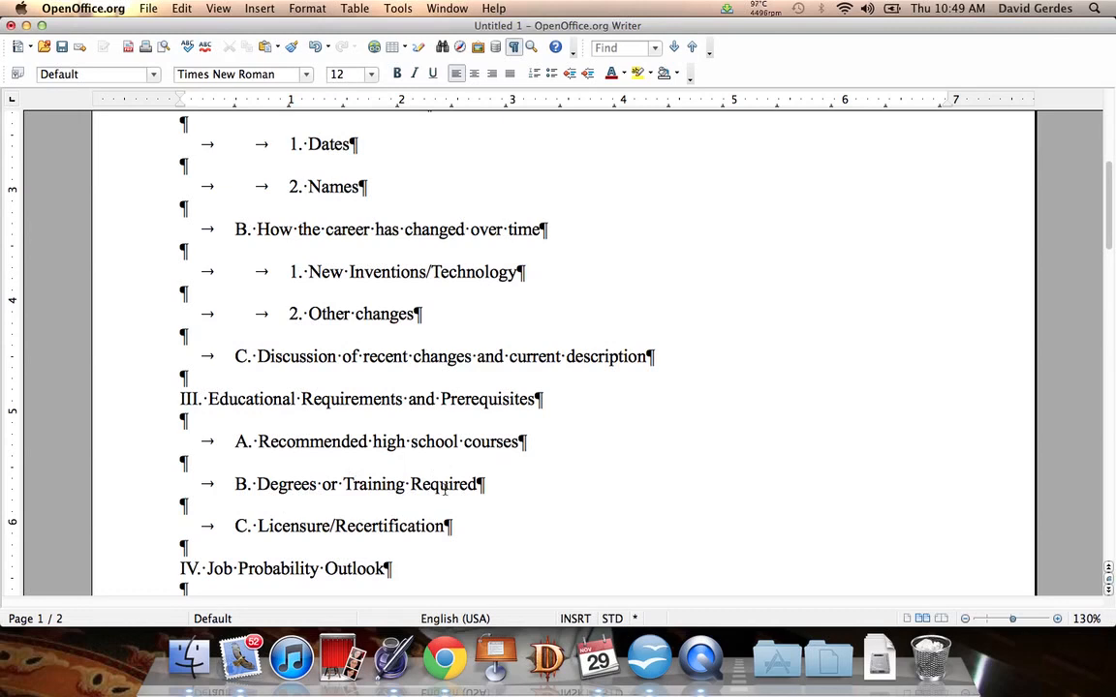
key("Cmd+S")
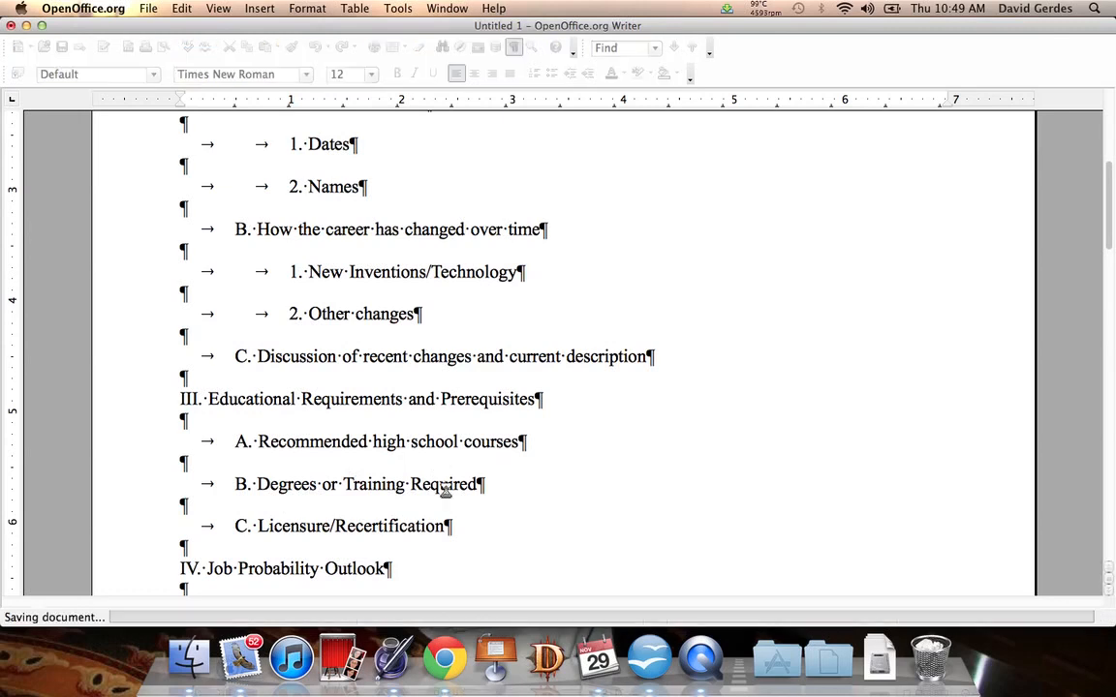